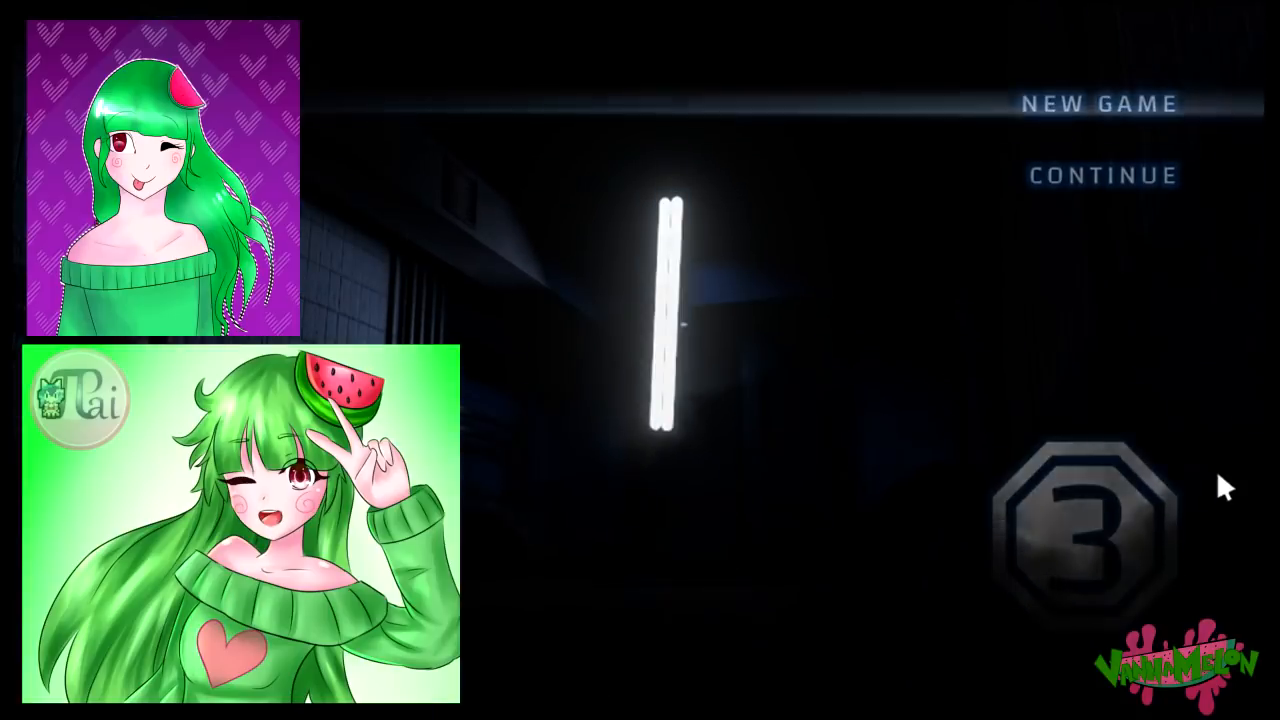
Step: Start a new game from the title screen and reach the dark gas-lever room
left_click(1098, 103)
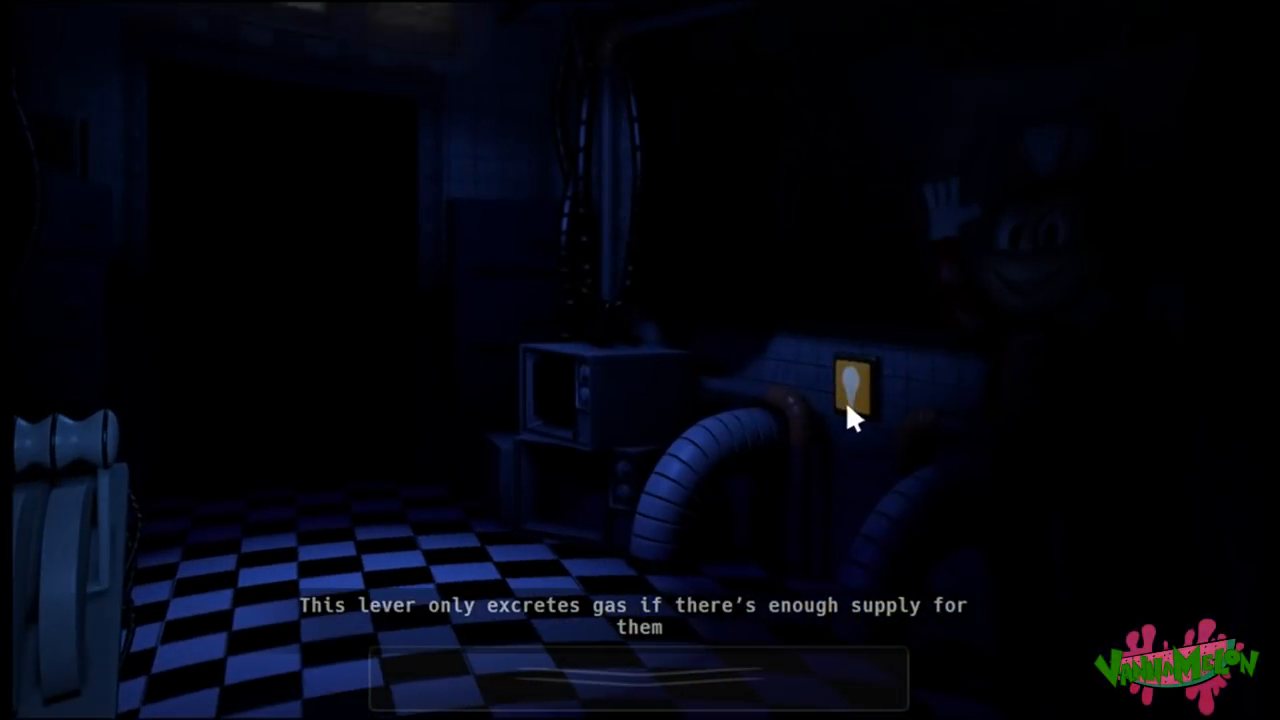
Step: Open the camera monitor, get past the wrench tutorial, and view the Assembly Control Room feed
left_click(855, 390)
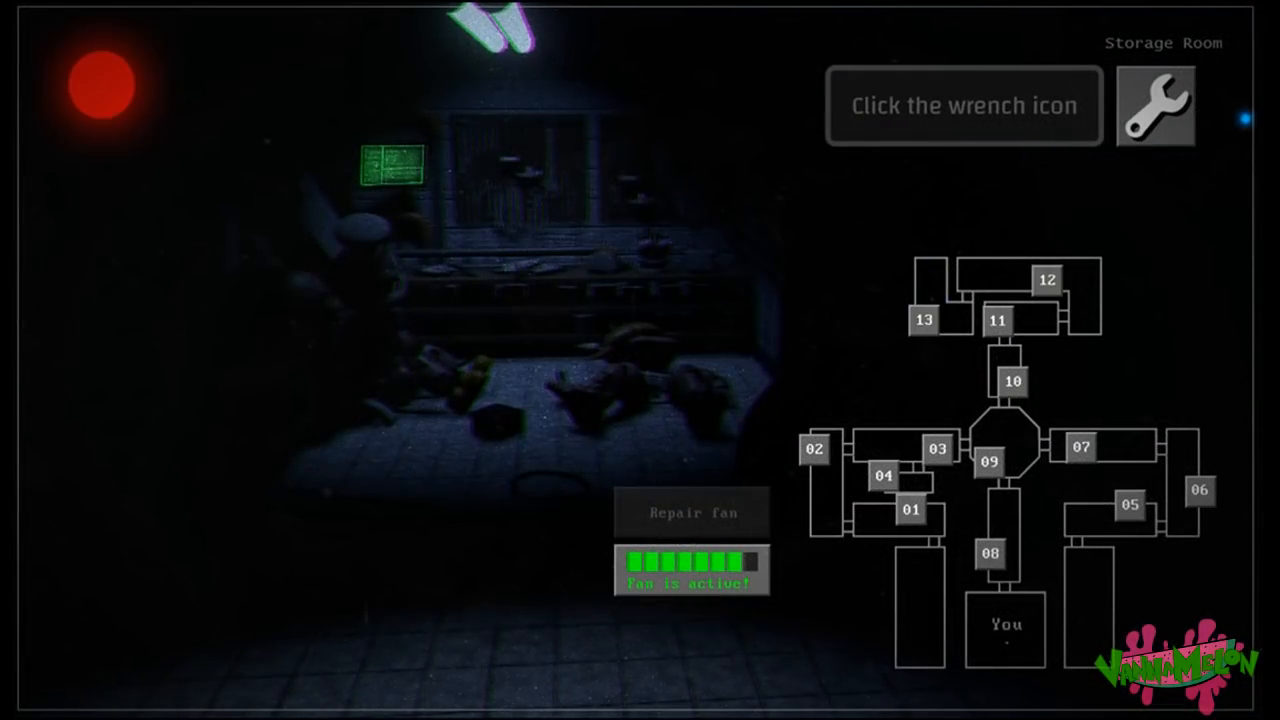
left_click(1154, 106)
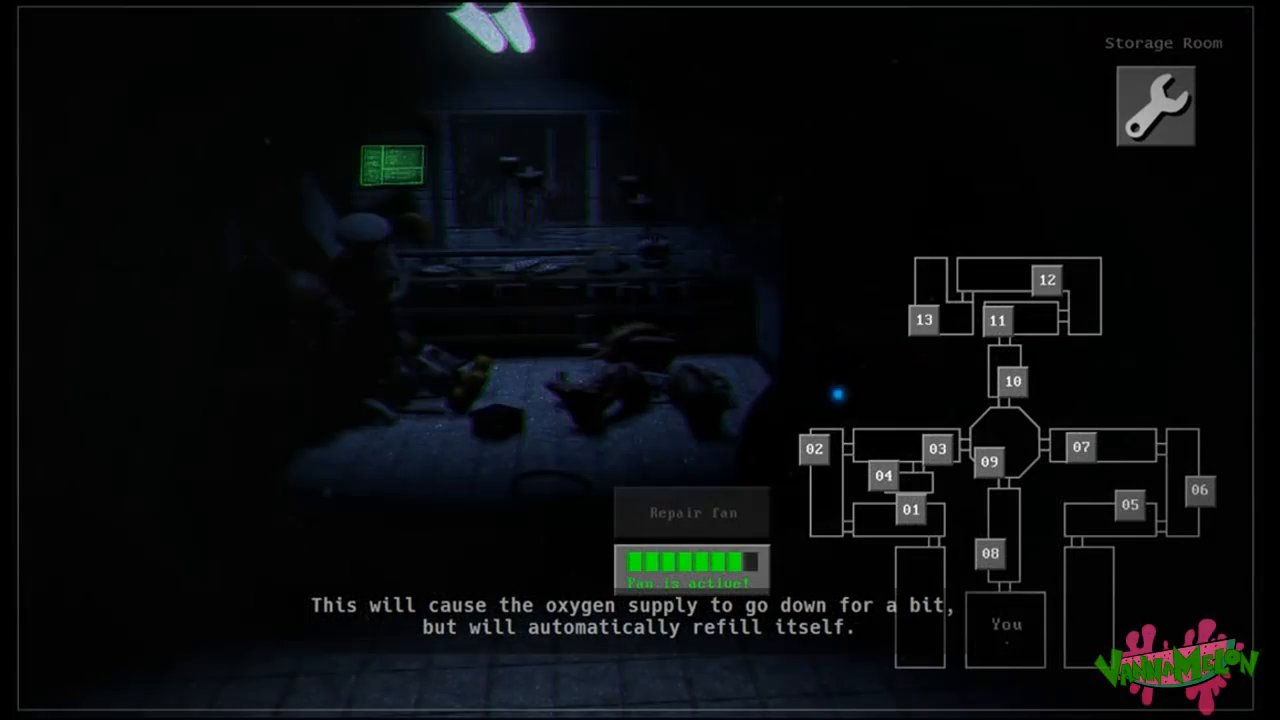
left_click(1154, 105)
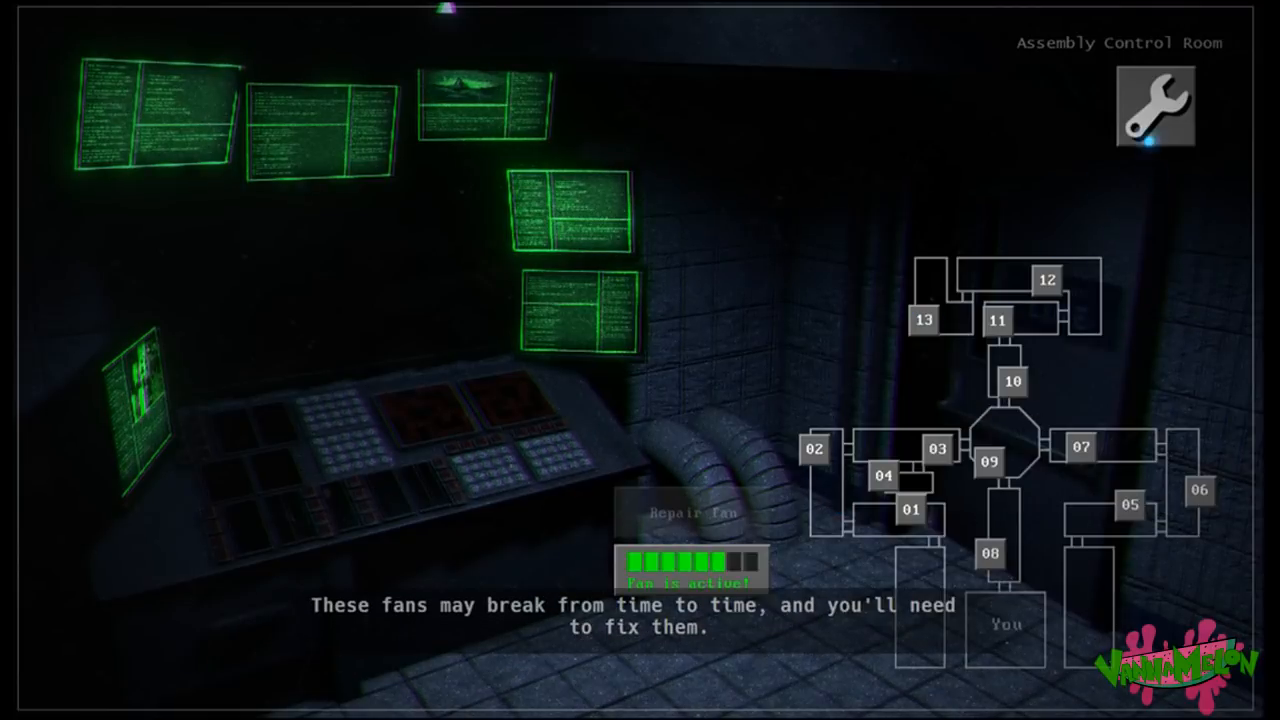
Step: Show the West Testing Room Control camera and continue until the tutorial ends
left_click(1155, 108)
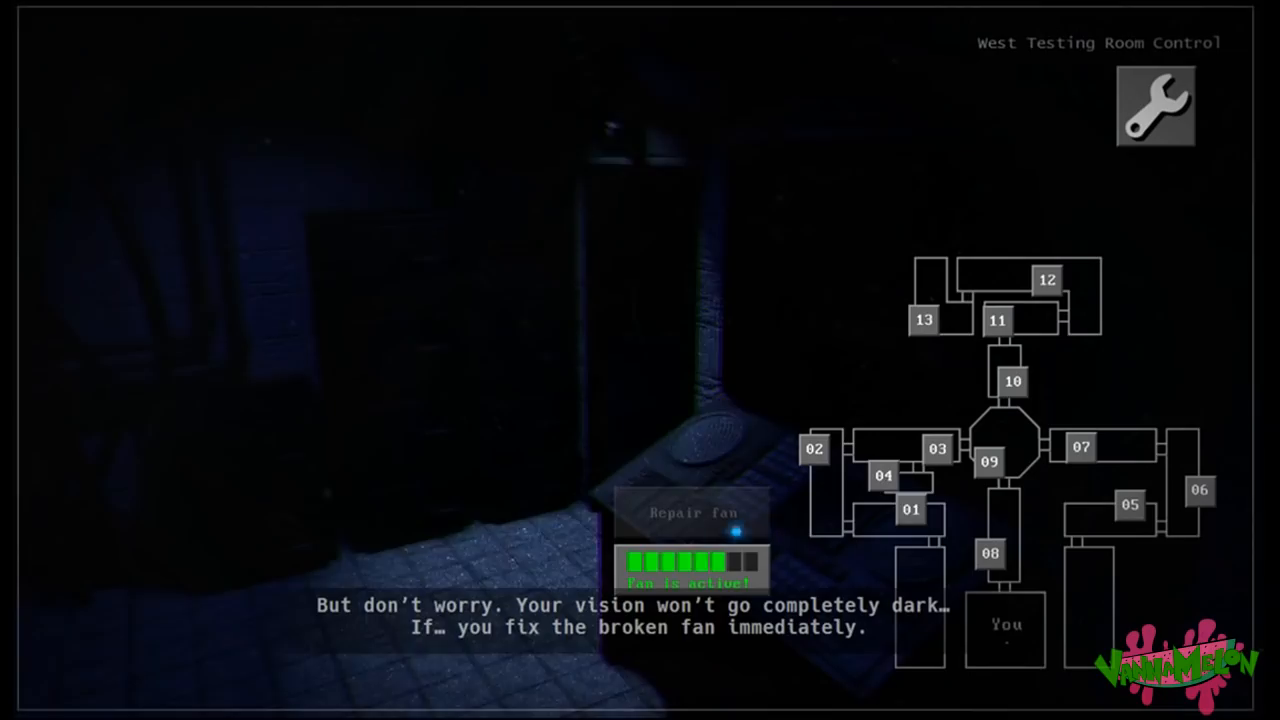
left_click(1154, 107)
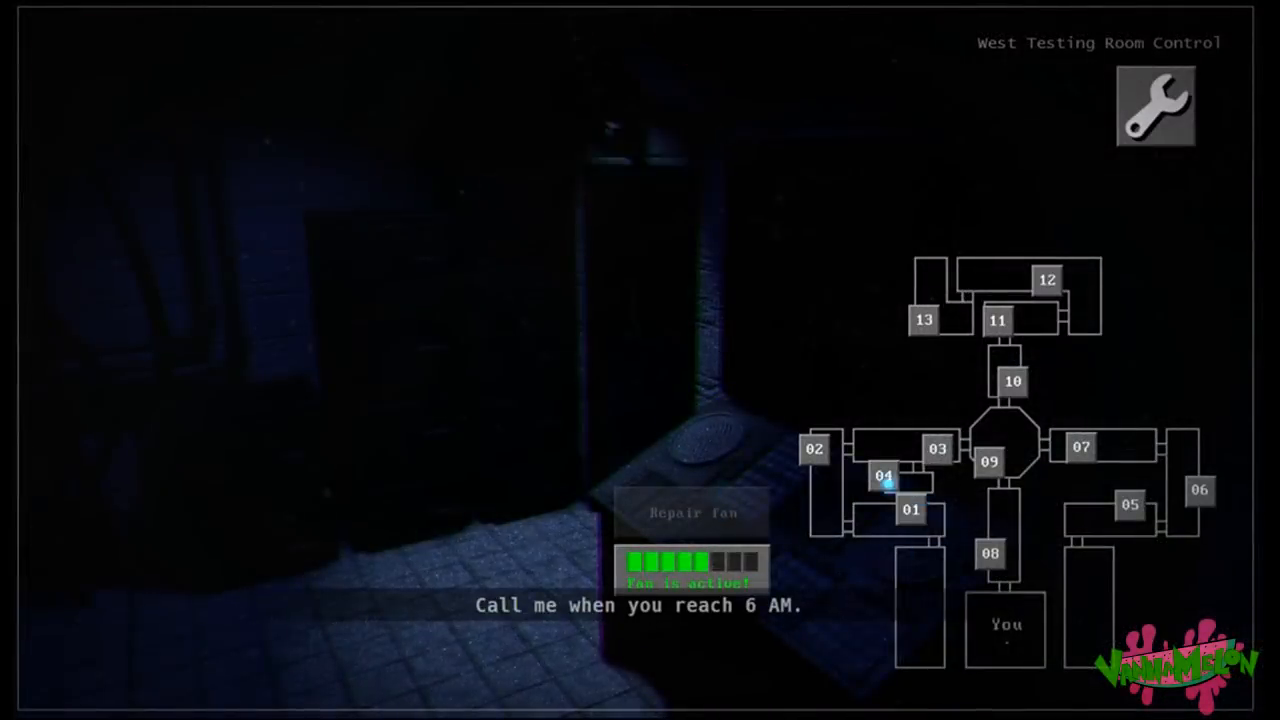
Step: Open the wrench system panel showing stable oxygen and a malfunctioning gas supply
left_click(882, 475)
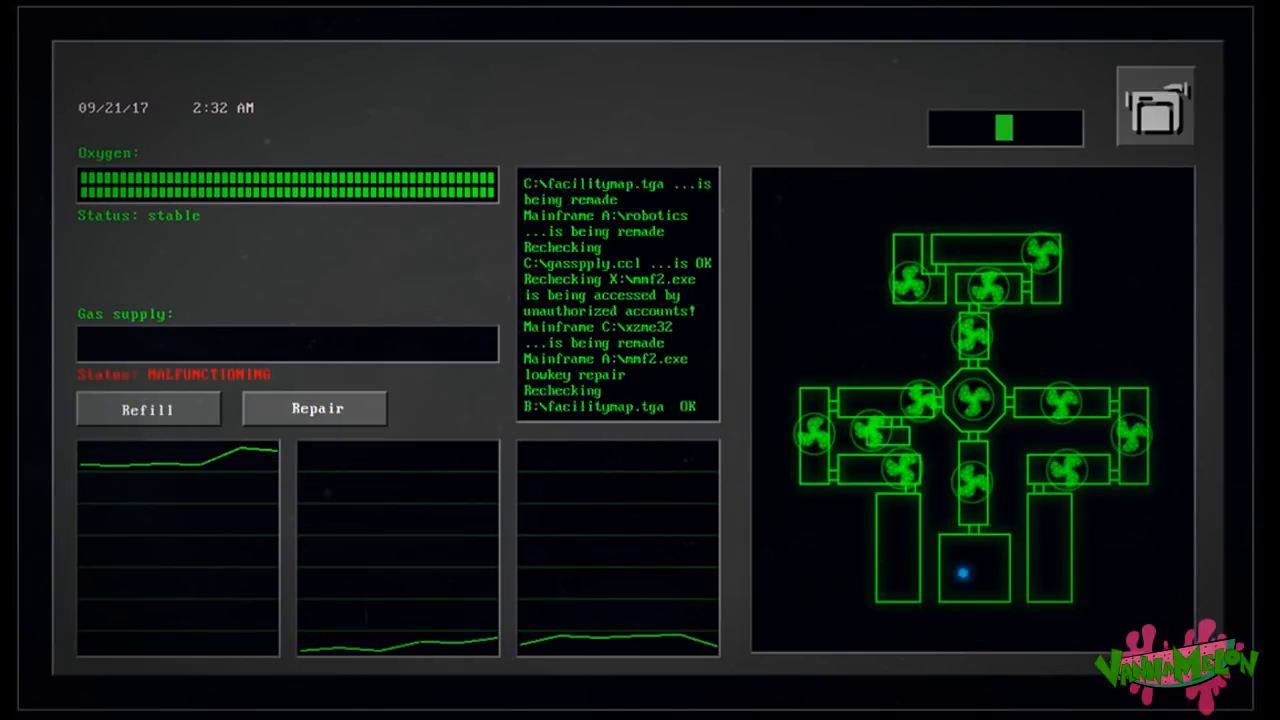
Step: Go back to the camera monitor, showing West Hall 2 with its fan active
left_click(147, 409)
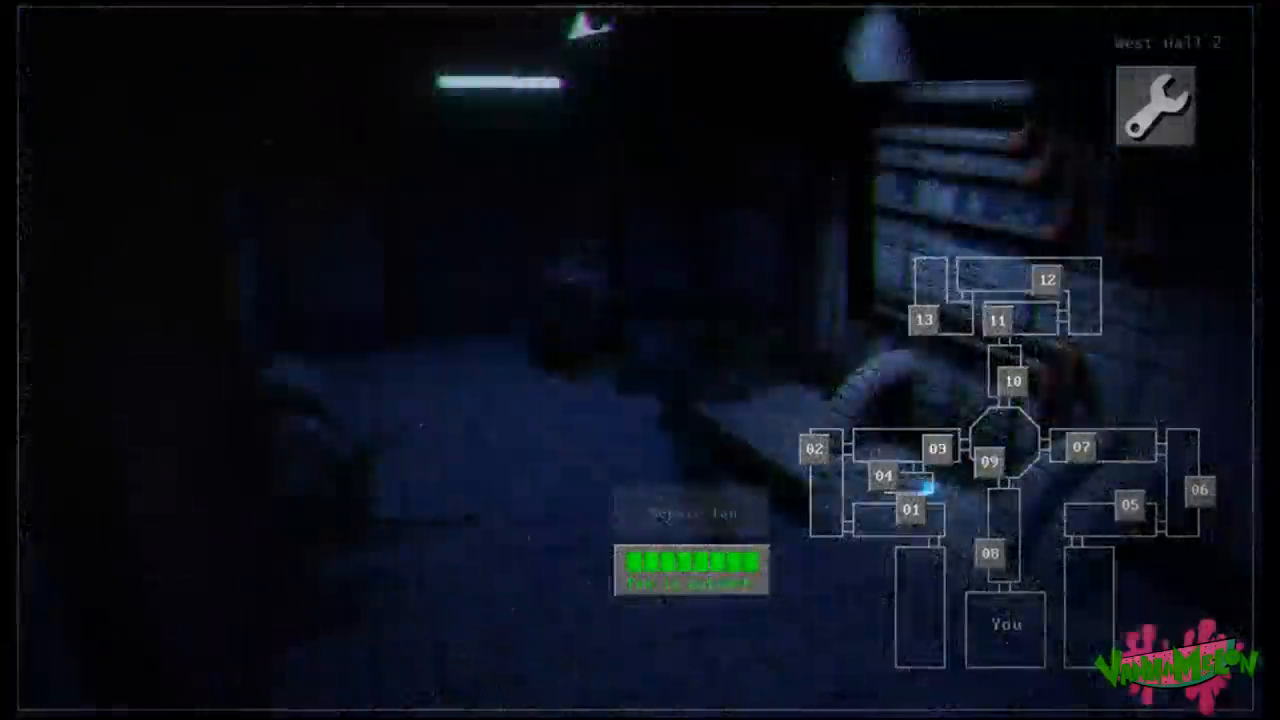
Step: View the Assembly Line Hallway on camera 10, then reopen the oxygen and gas panel
left_click(1157, 107)
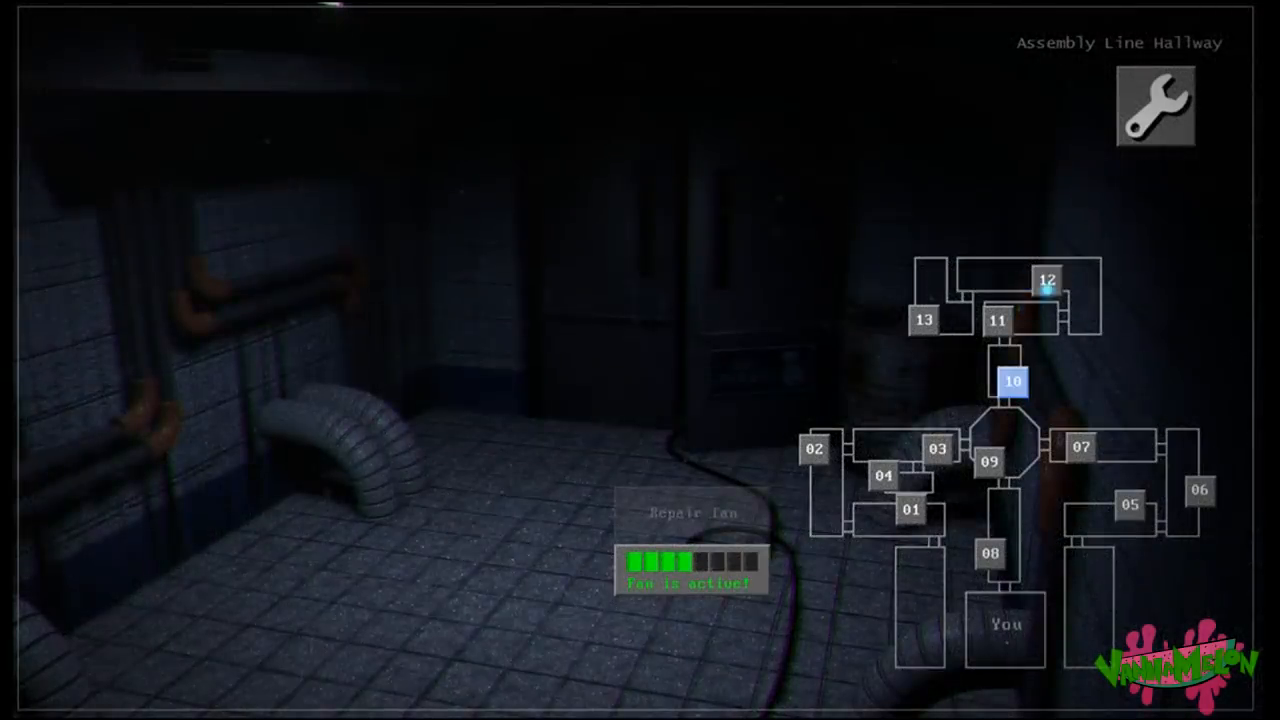
left_click(1155, 106)
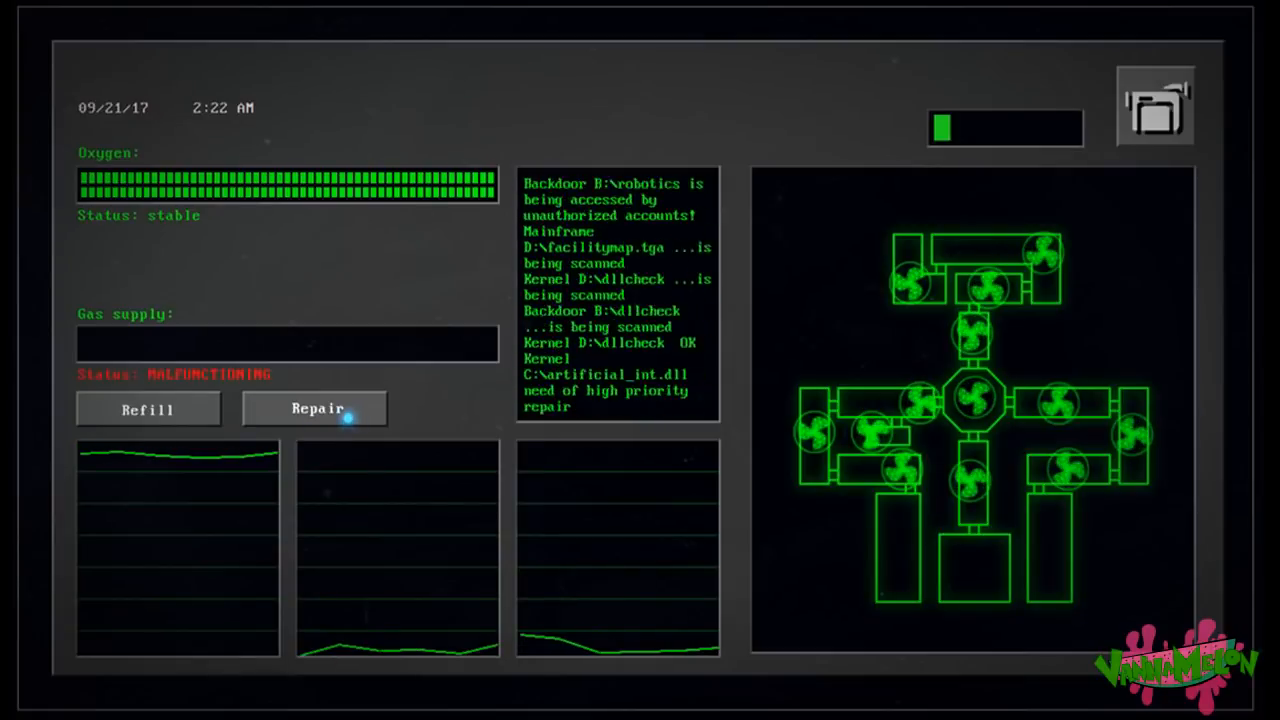
Step: Try refilling the malfunctioning gas supply, bringing up the handheld grid puzzle
left_click(147, 408)
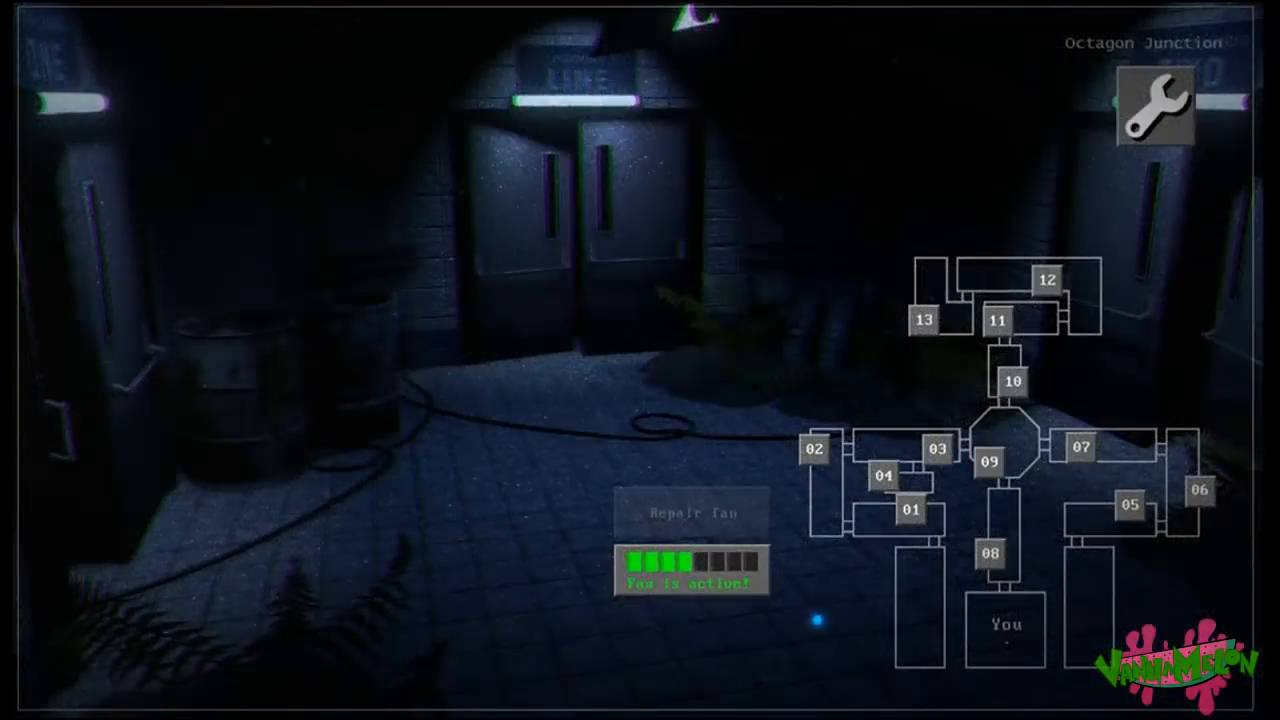
left_click(1155, 107)
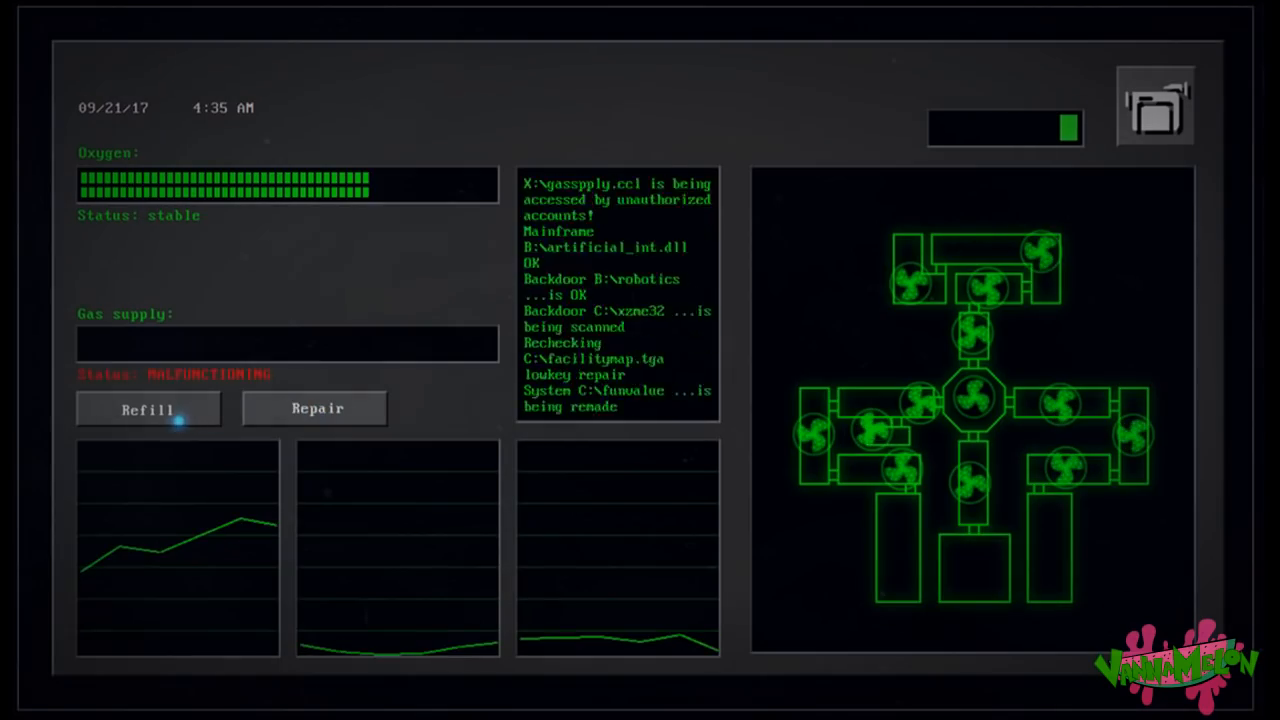
left_click(317, 408)
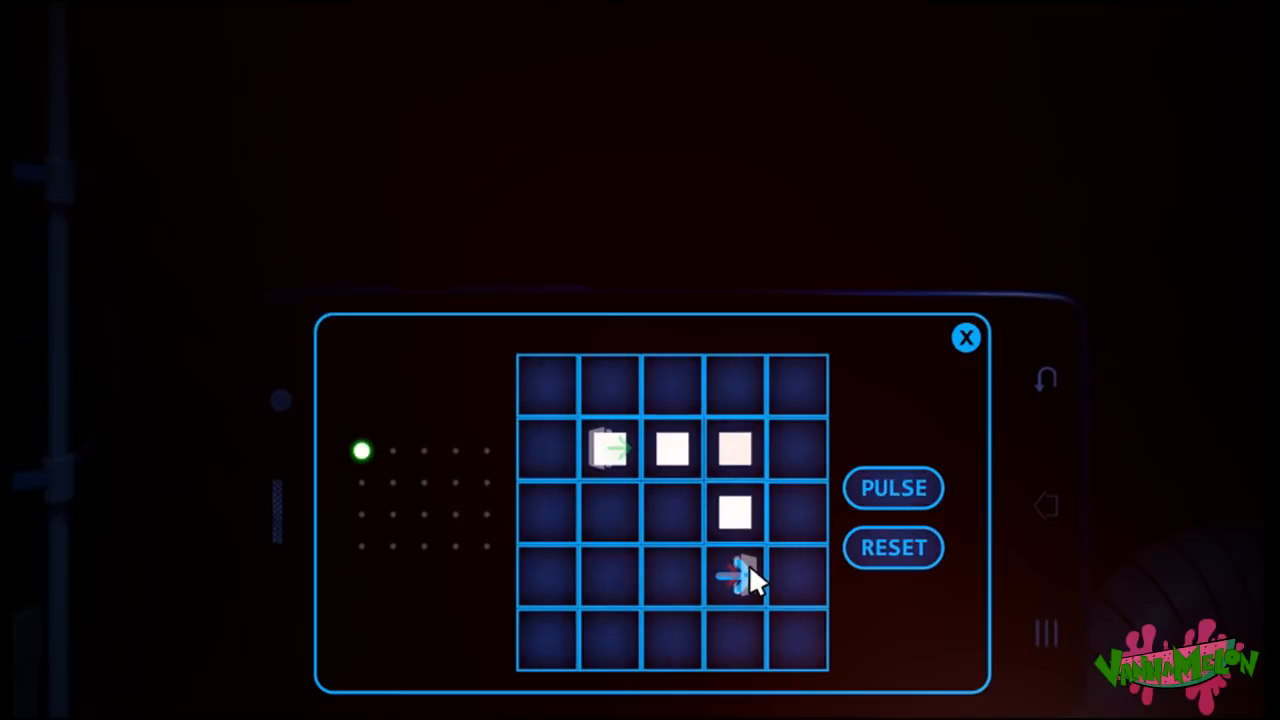
Step: Solve successive green-to-red pulse-path grids, pulsing each, until seven progress lights are lit
left_click(892, 488)
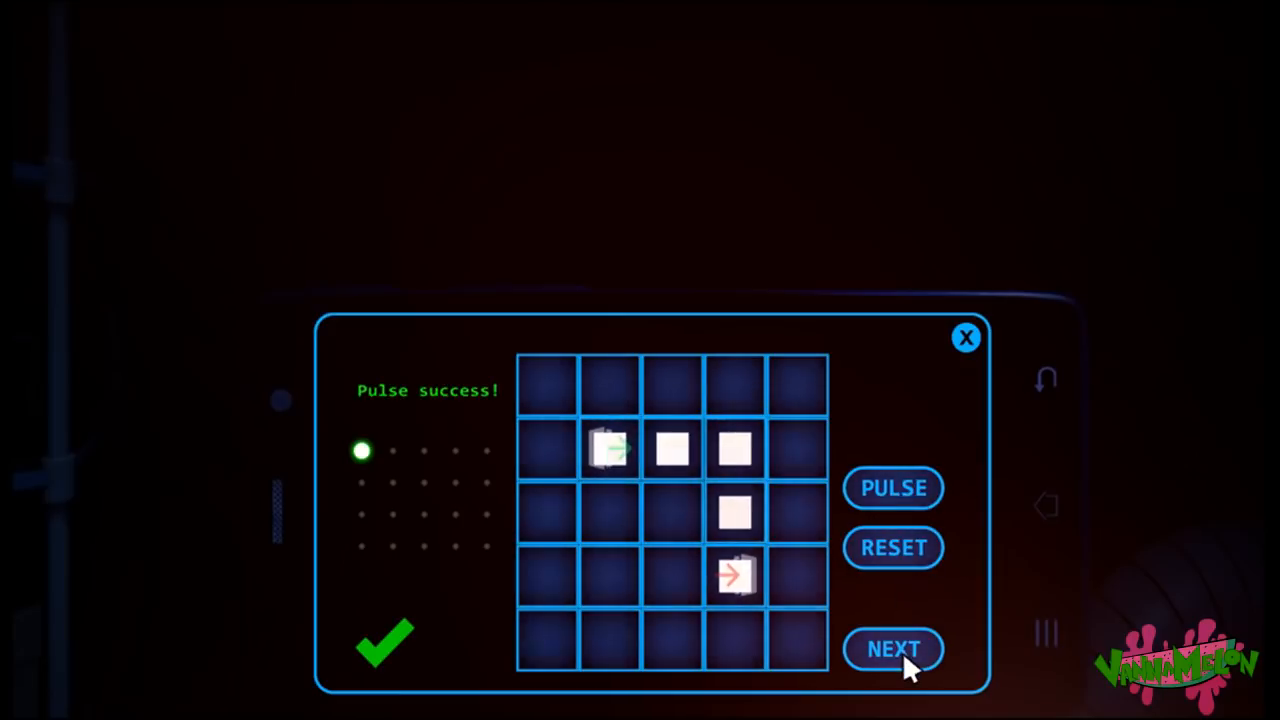
left_click(891, 648)
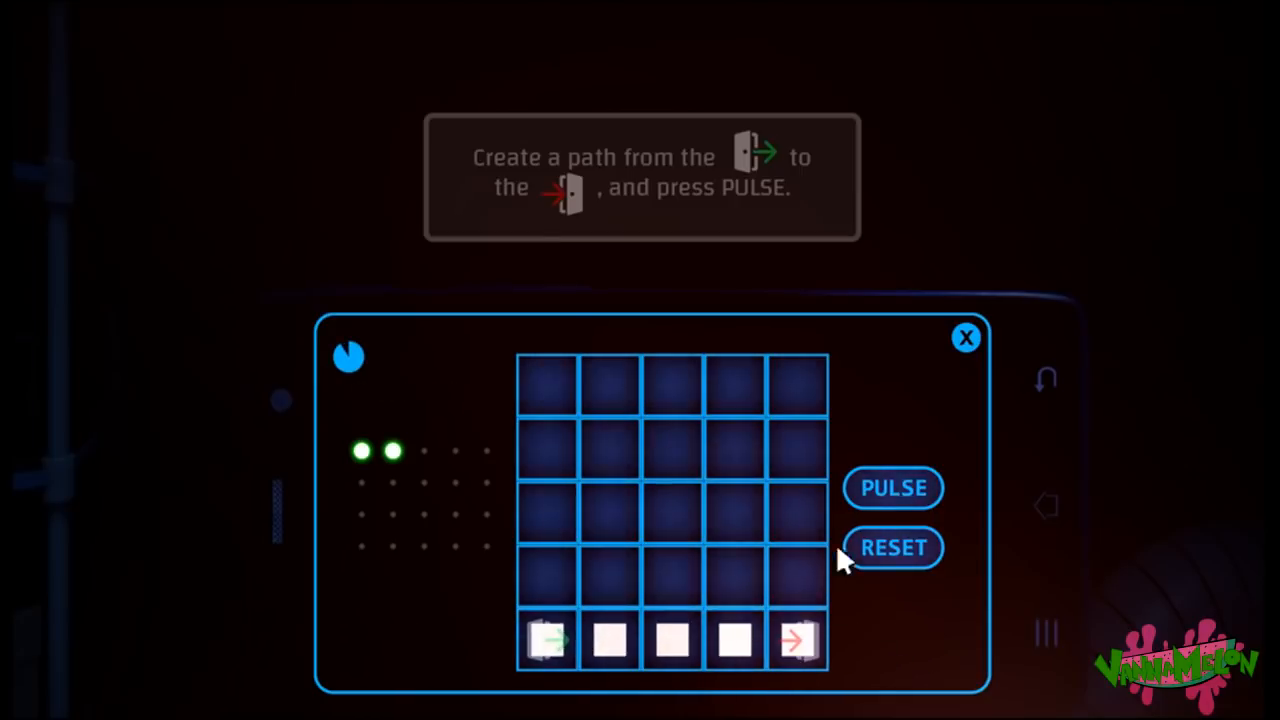
left_click(965, 337)
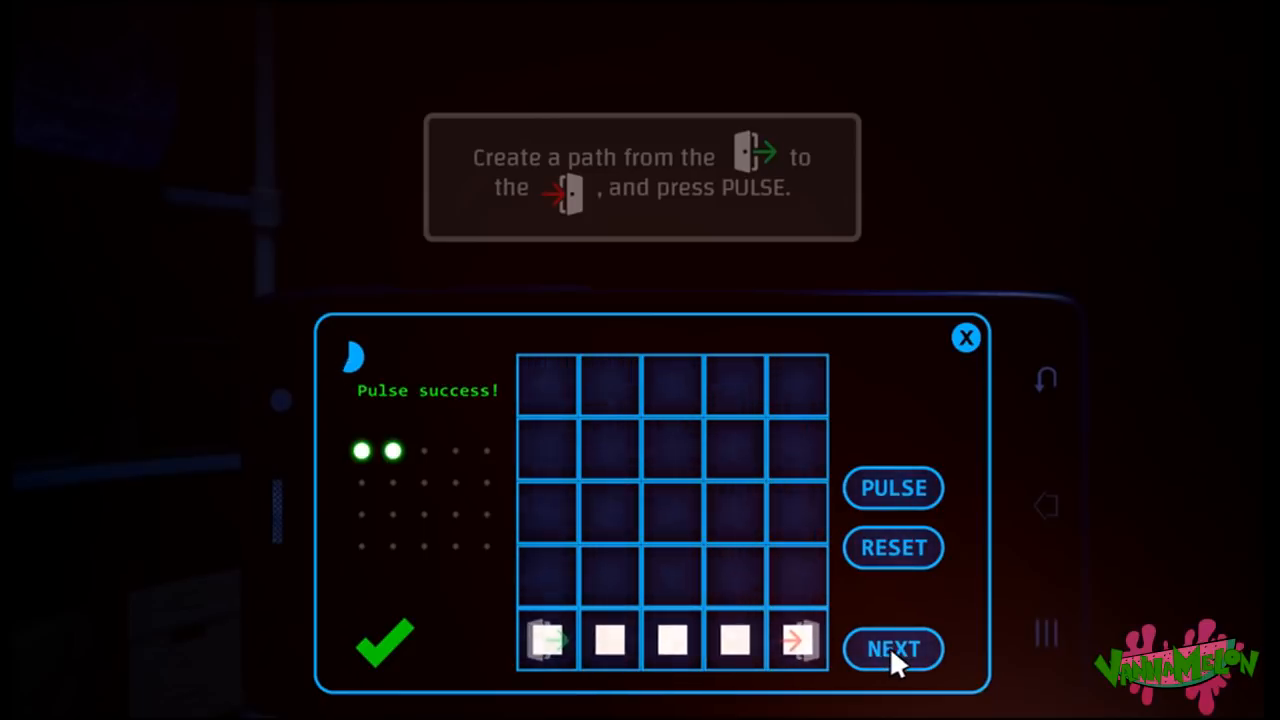
left_click(891, 648)
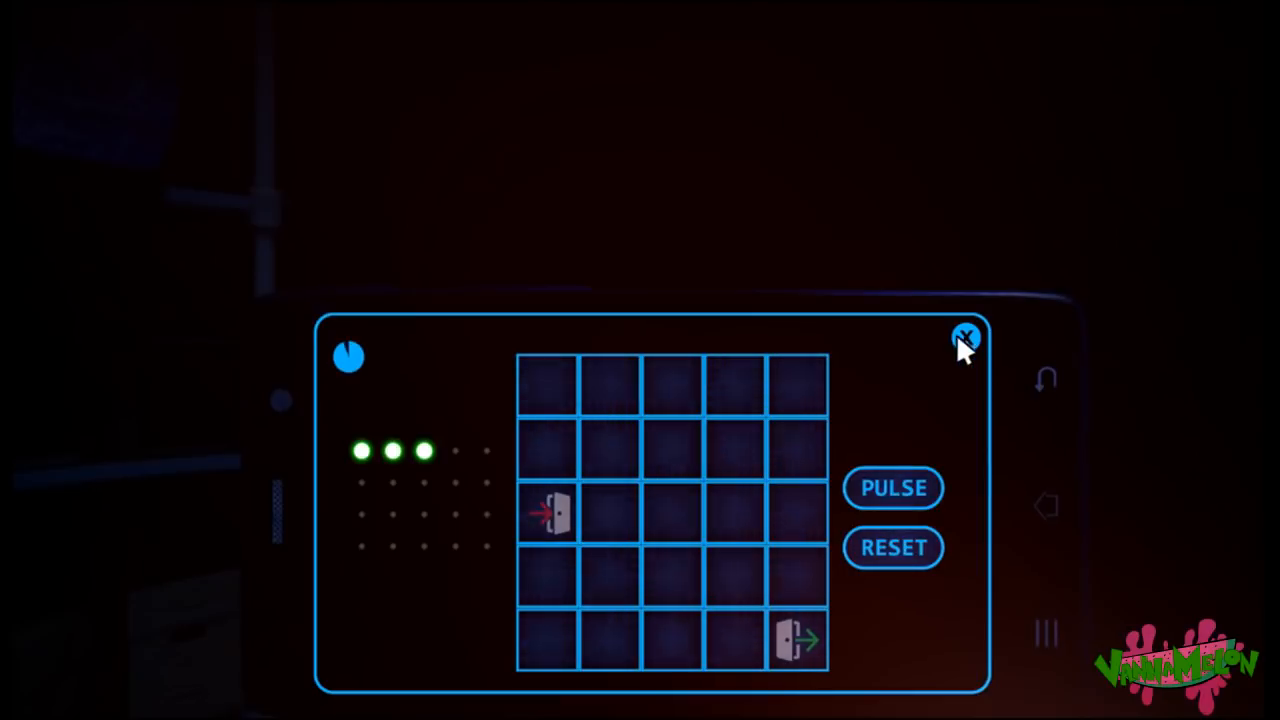
left_click(892, 488)
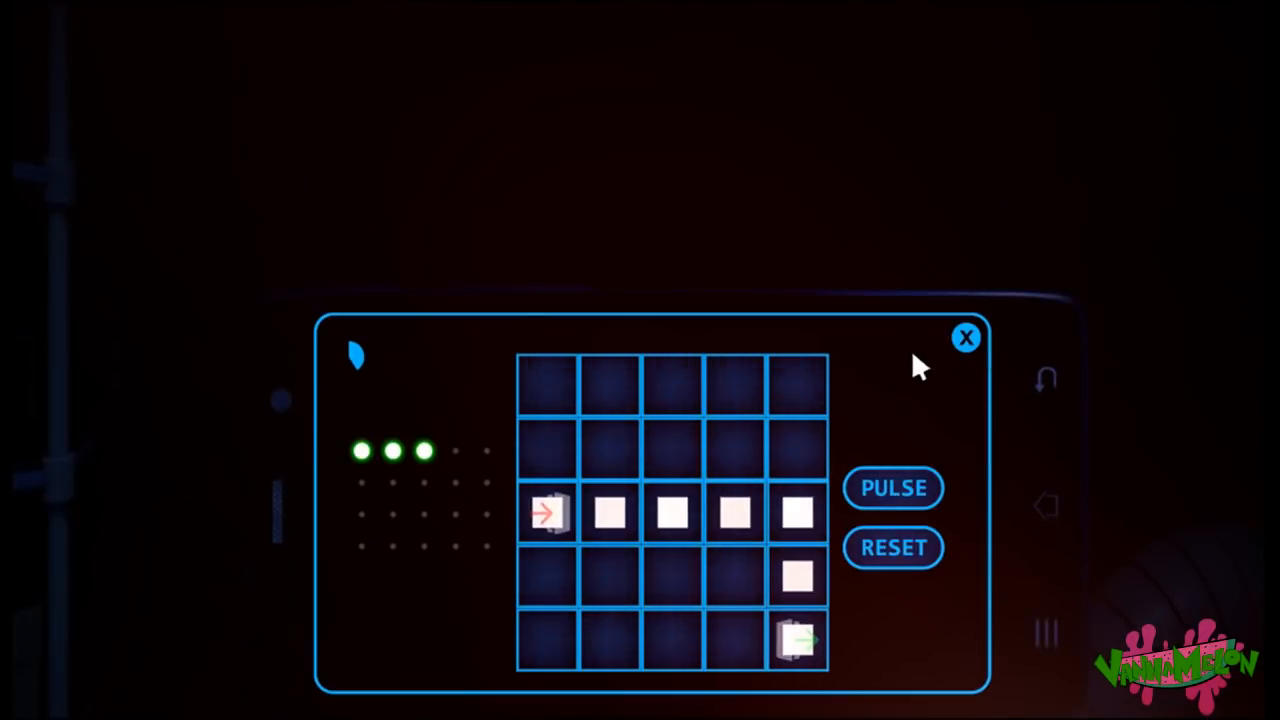
left_click(797, 640)
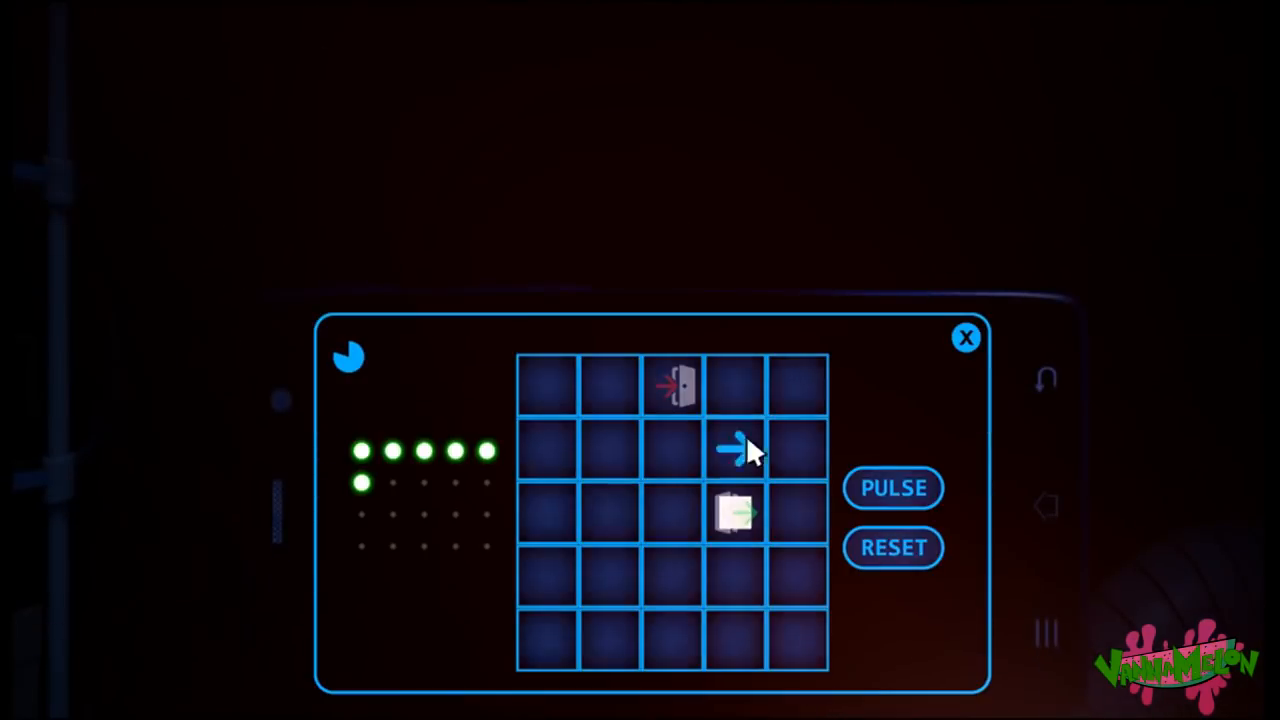
left_click(891, 488)
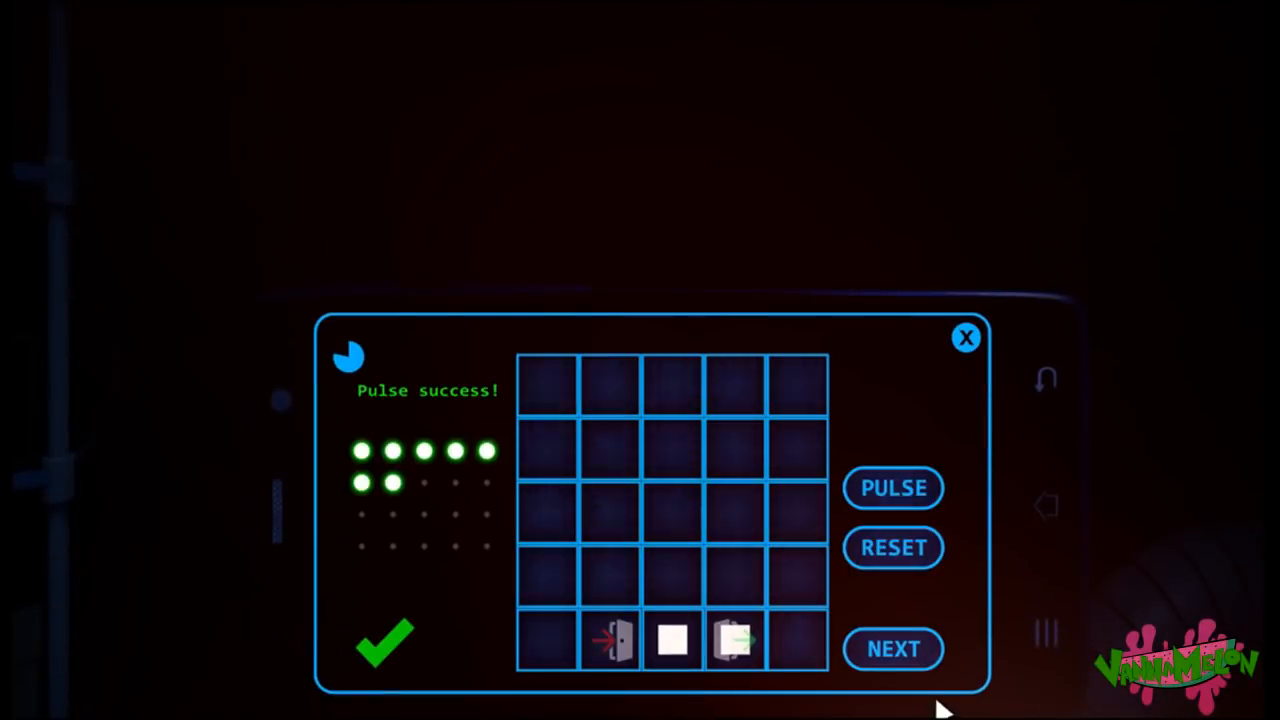
left_click(892, 488)
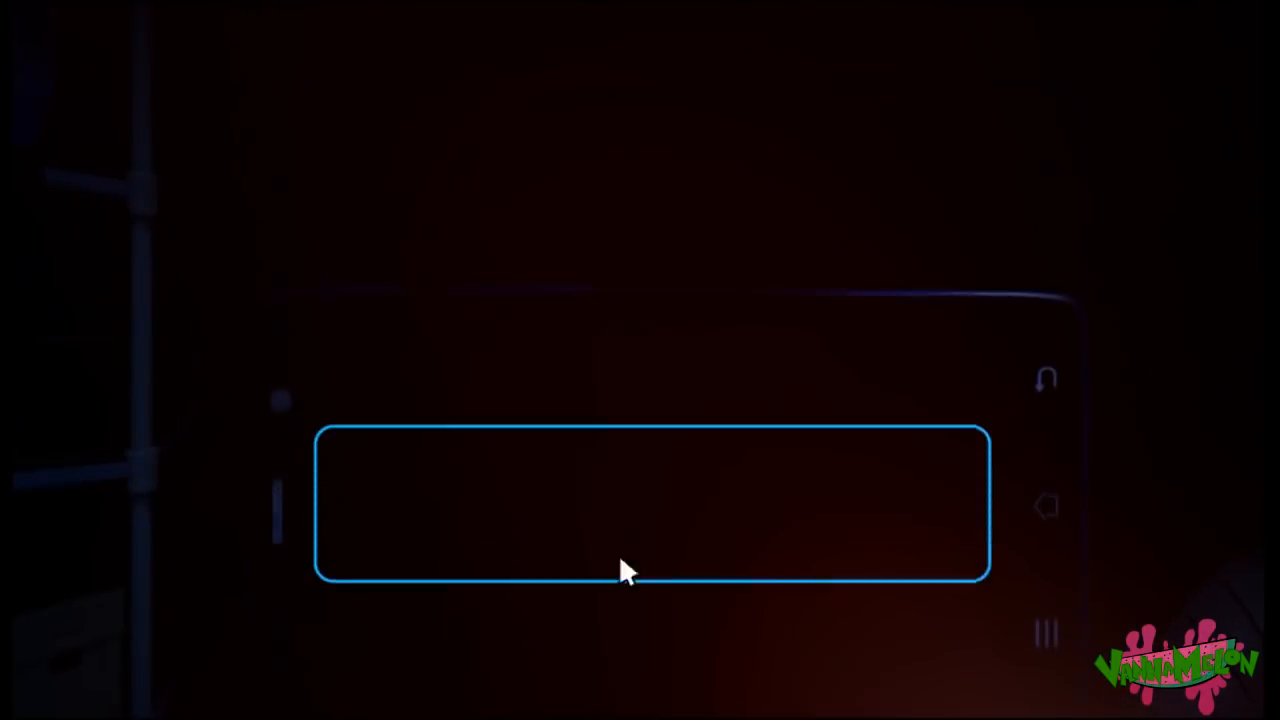
Step: Load the next pulse grid and pulse its finished path, revealing the keypad wall safe
left_click(651, 503)
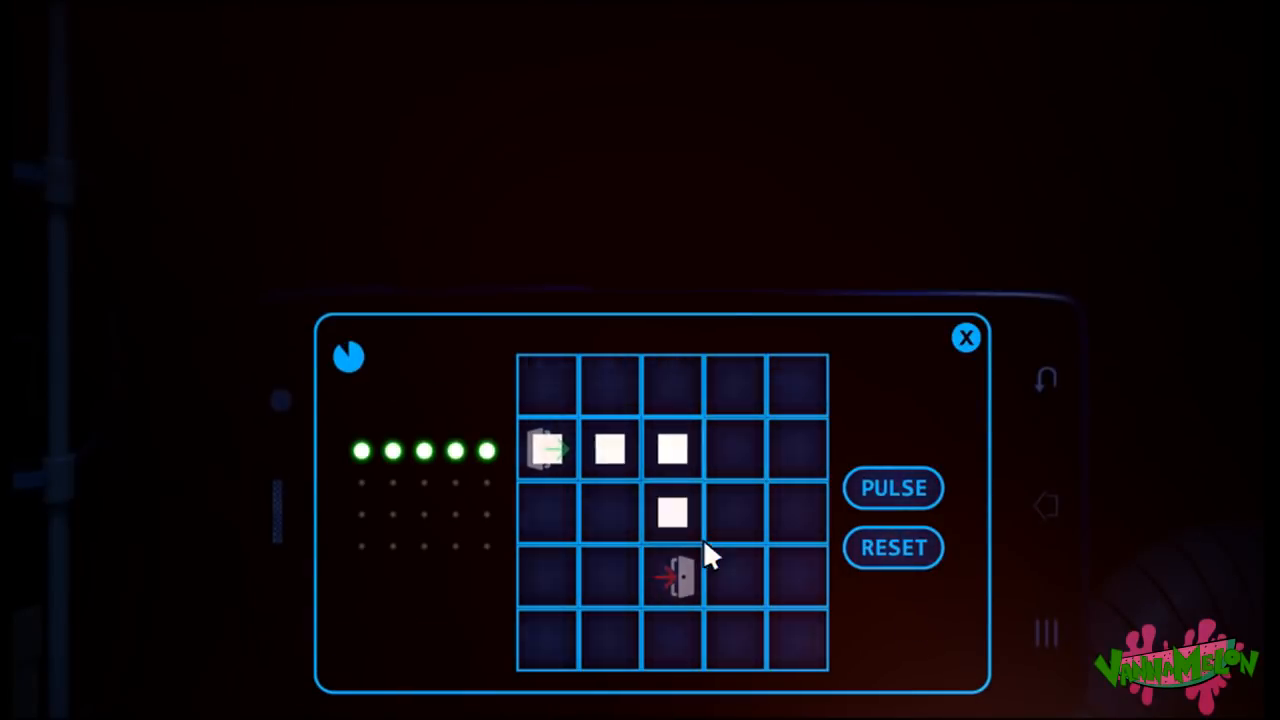
left_click(965, 338)
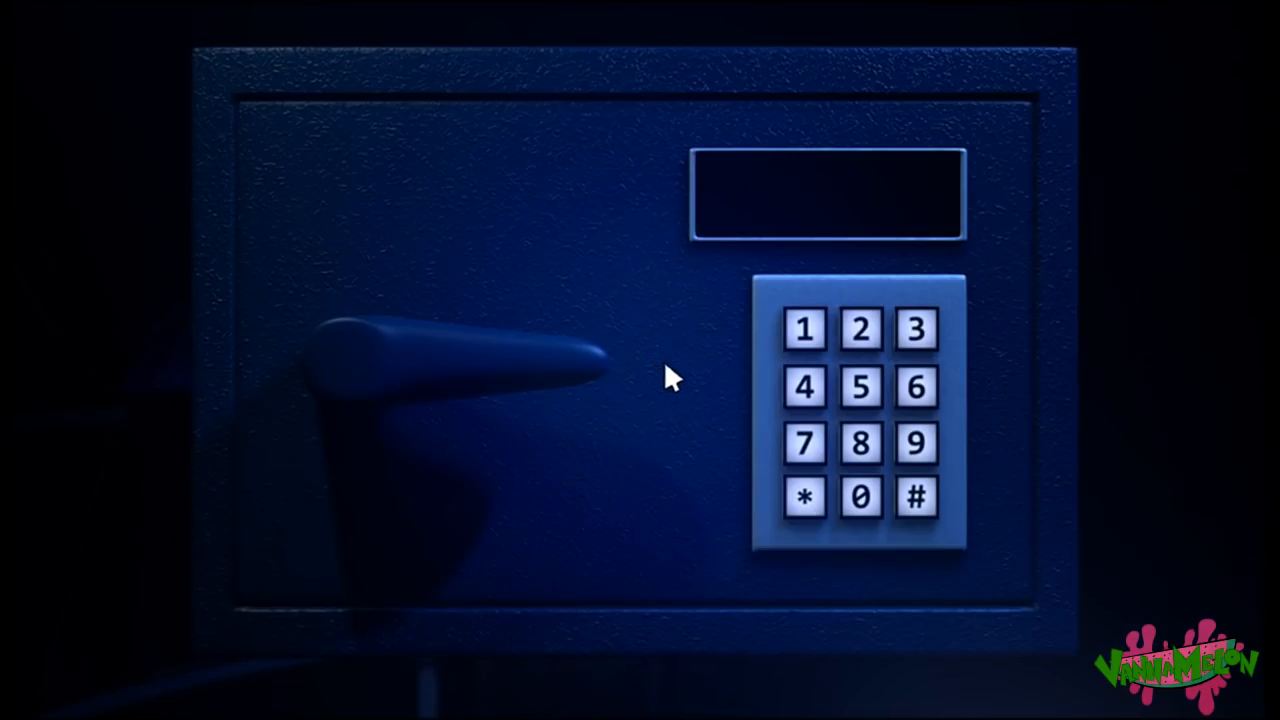
mouse_move(955, 443)
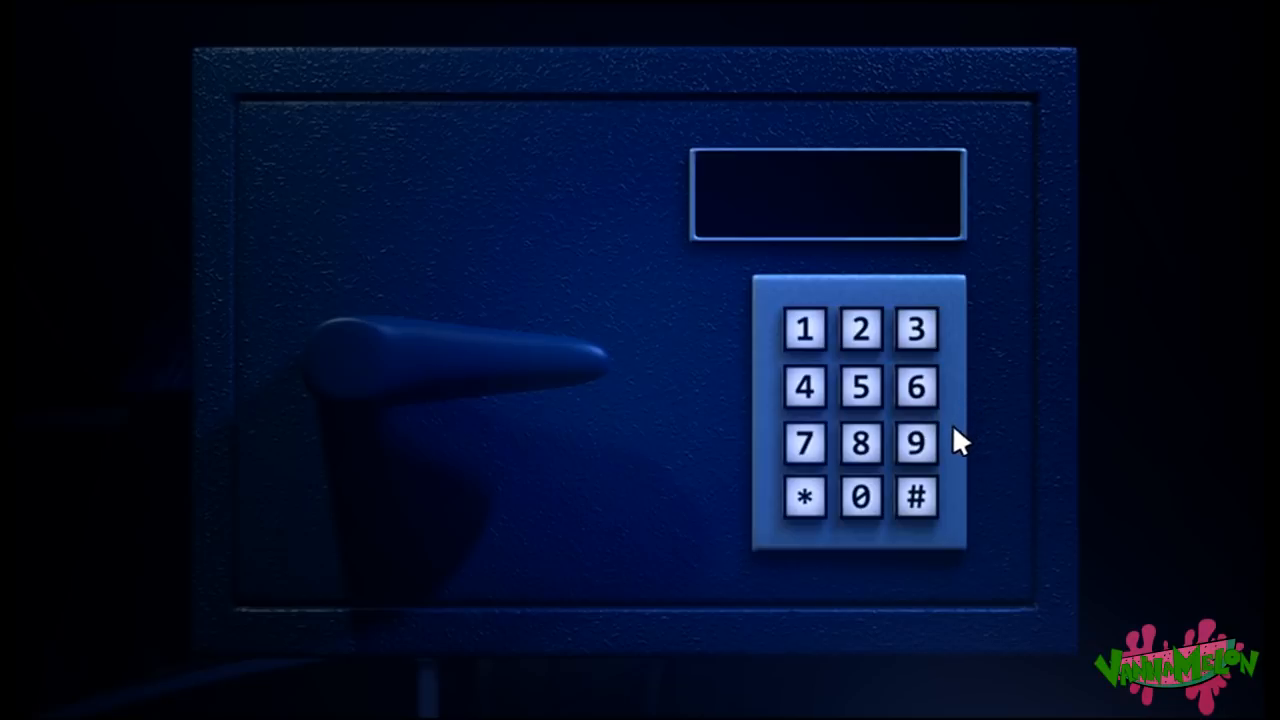
Step: Enter the first two digits of the code on the safe's keypad
left_click(805, 497)
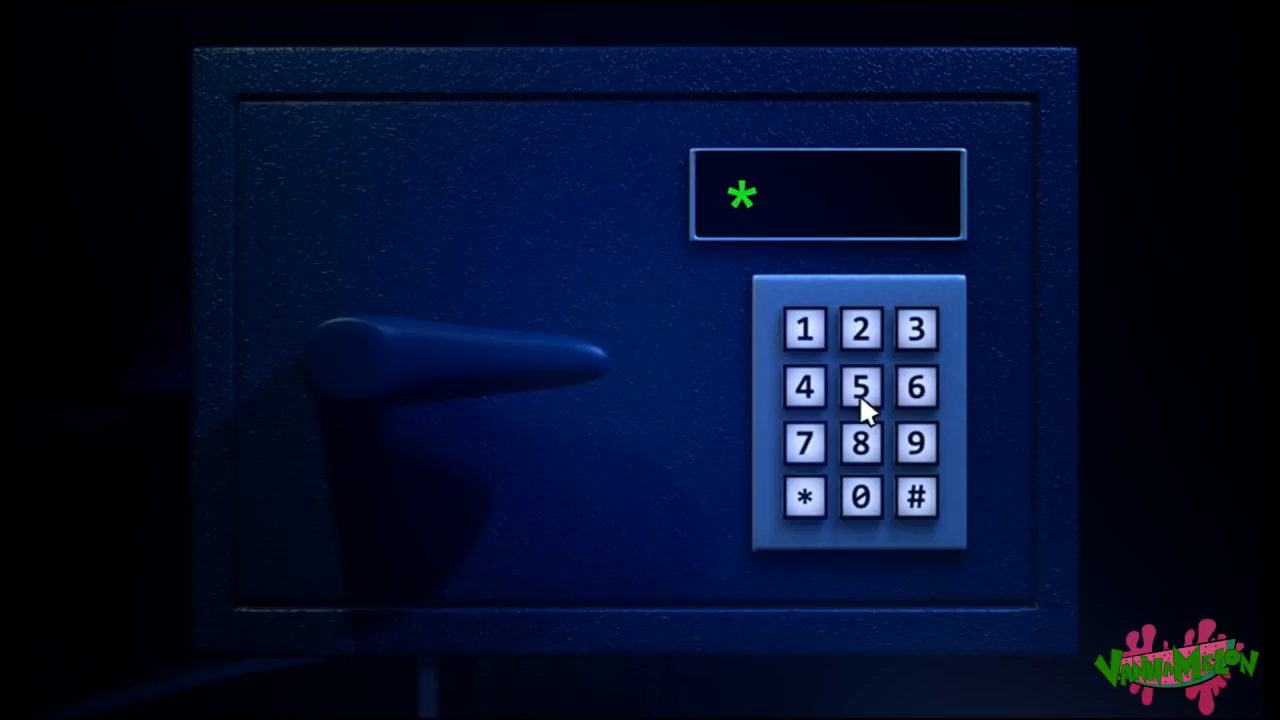
left_click(860, 387)
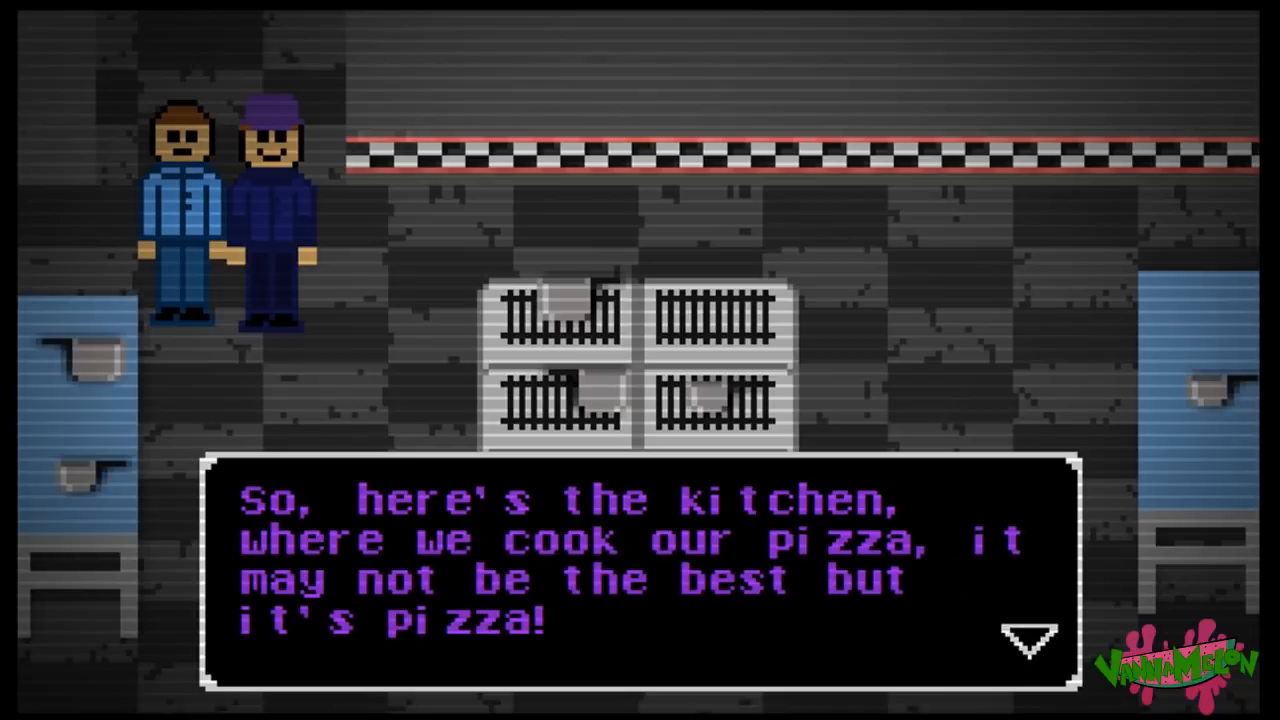
Step: Advance past the guide's kitchen description to reach the arcade
left_click(1035, 638)
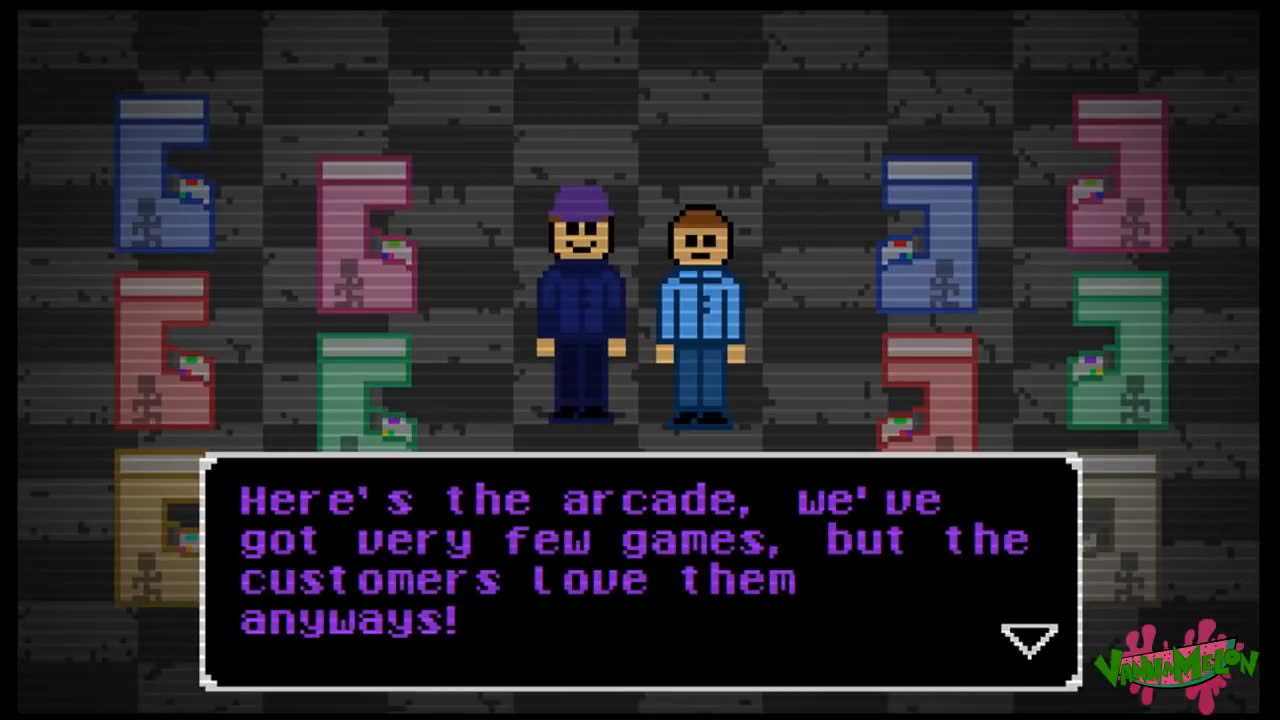
Step: Continue past the arcade introduction and the unused-animatronics explanation about Jolly
left_click(1030, 640)
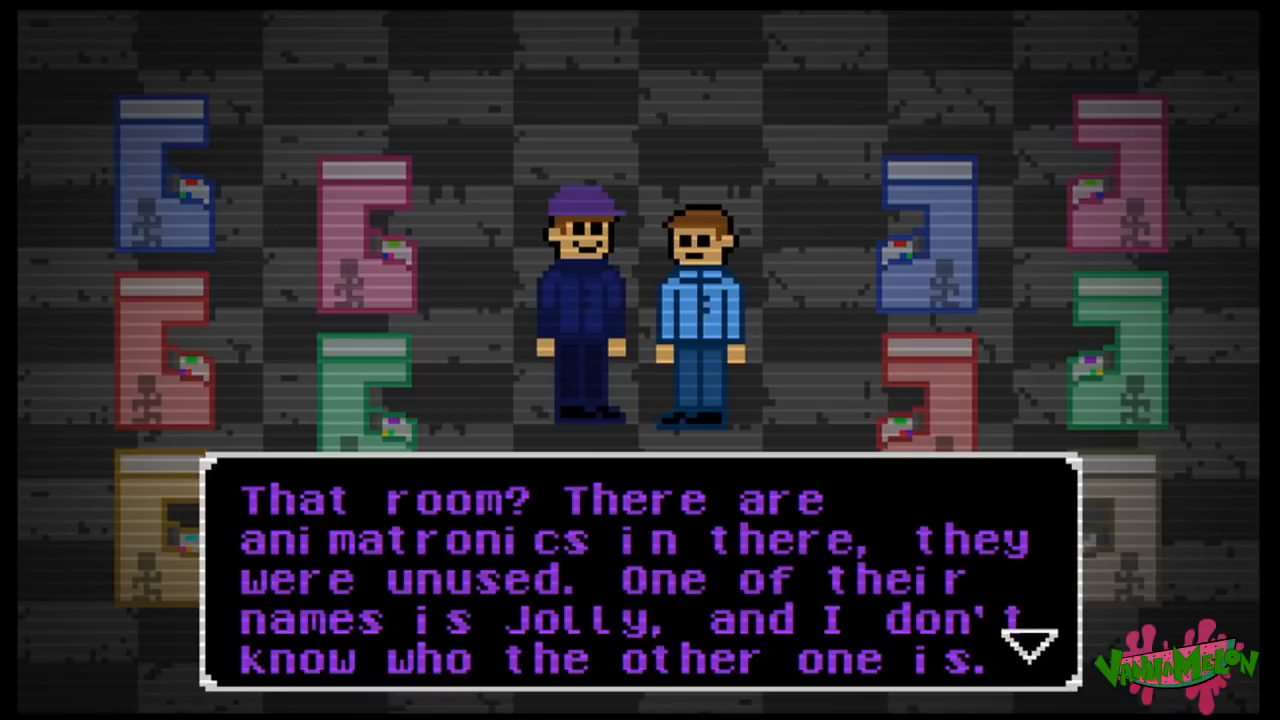
left_click(1030, 640)
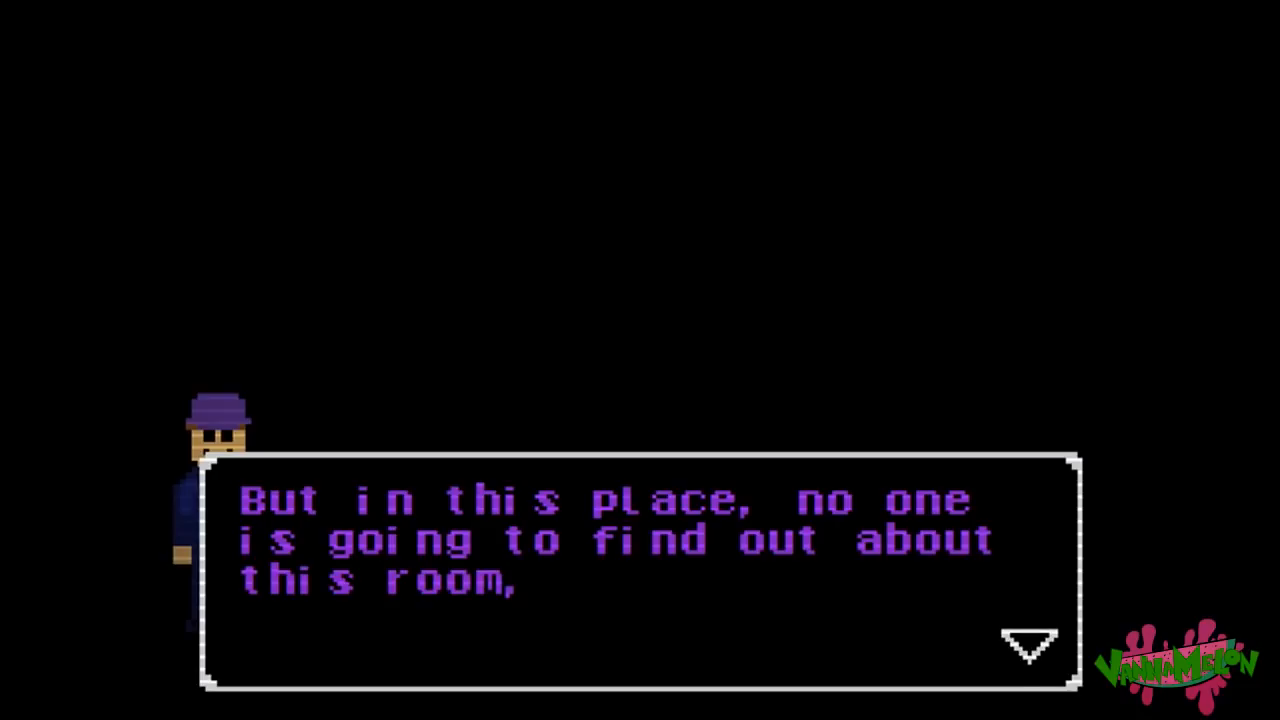
Step: Advance the purple-hat man's warning to the line "Do you understand me?"
left_click(1027, 645)
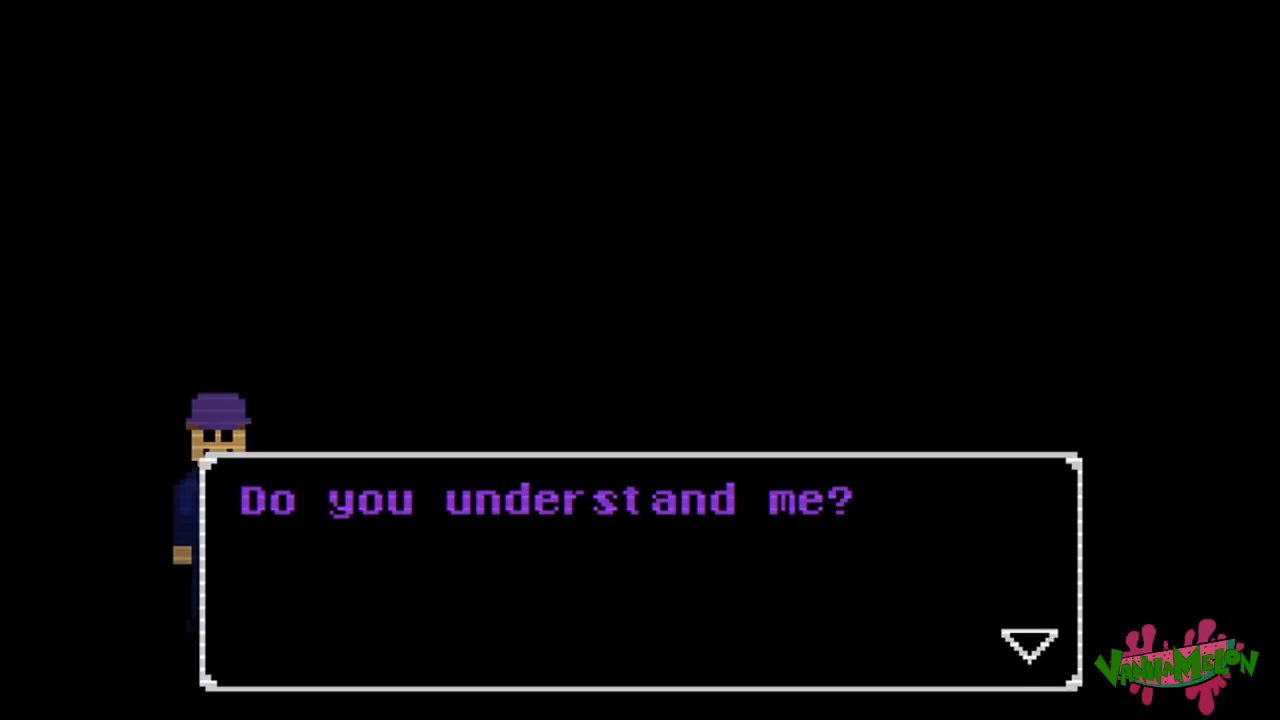